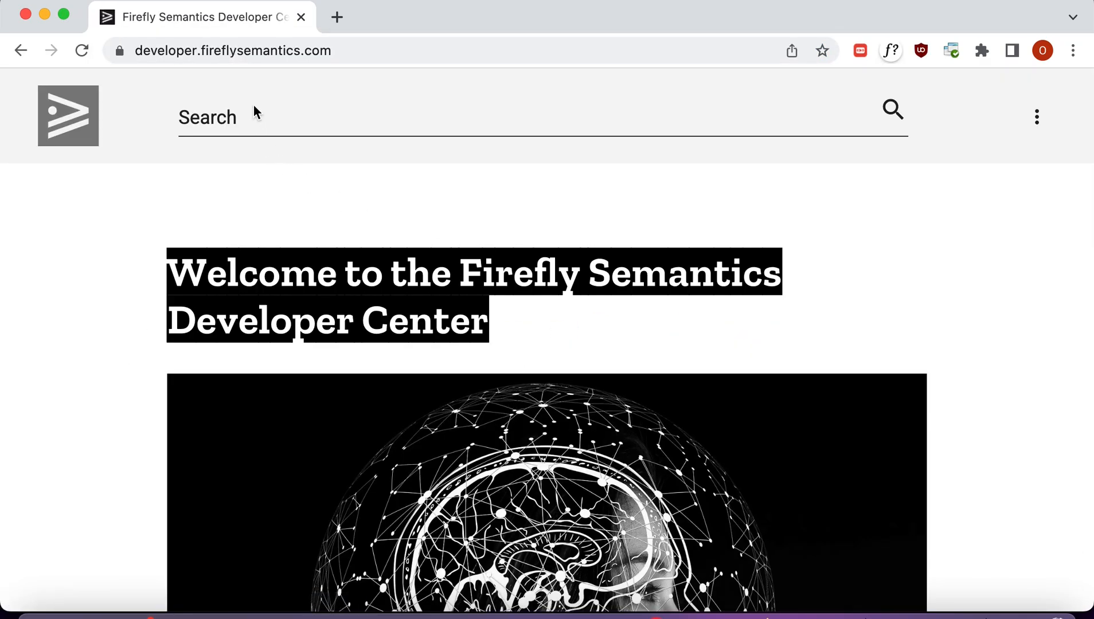
Step: Search 'succ' and scroll the Extending Angular Material Themes article down to its theme code
text(success)
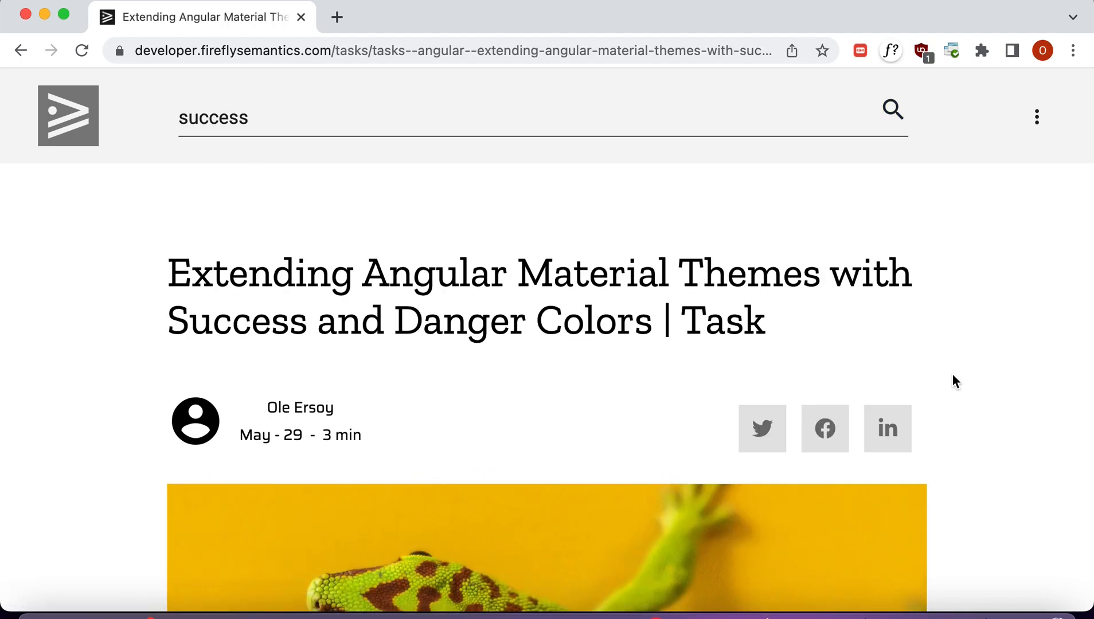
scroll(down, 3)
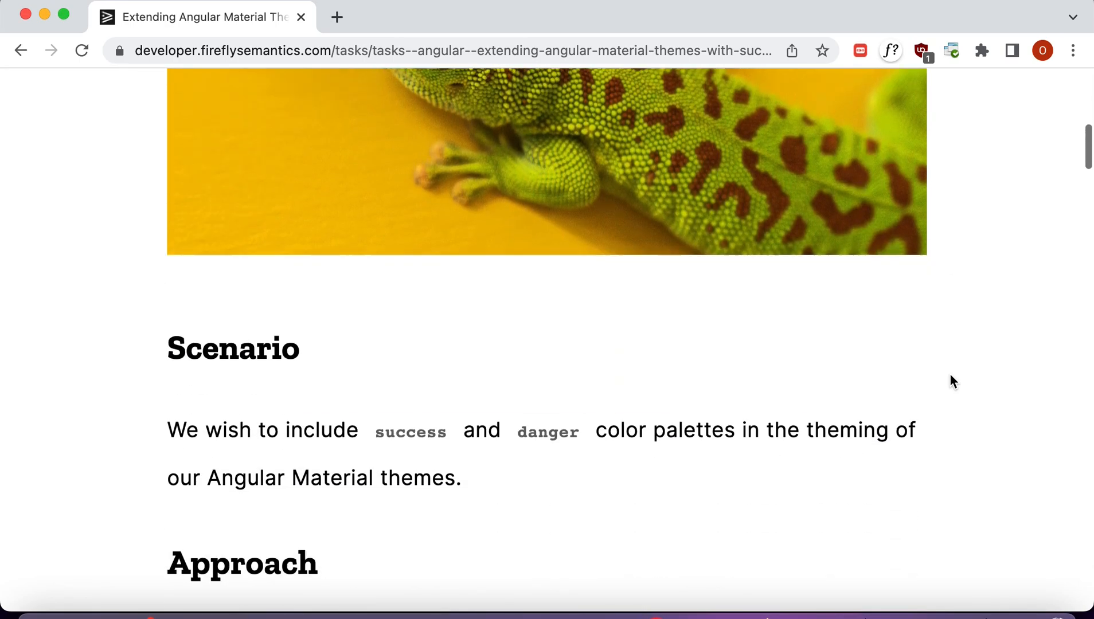
scroll(down, 3)
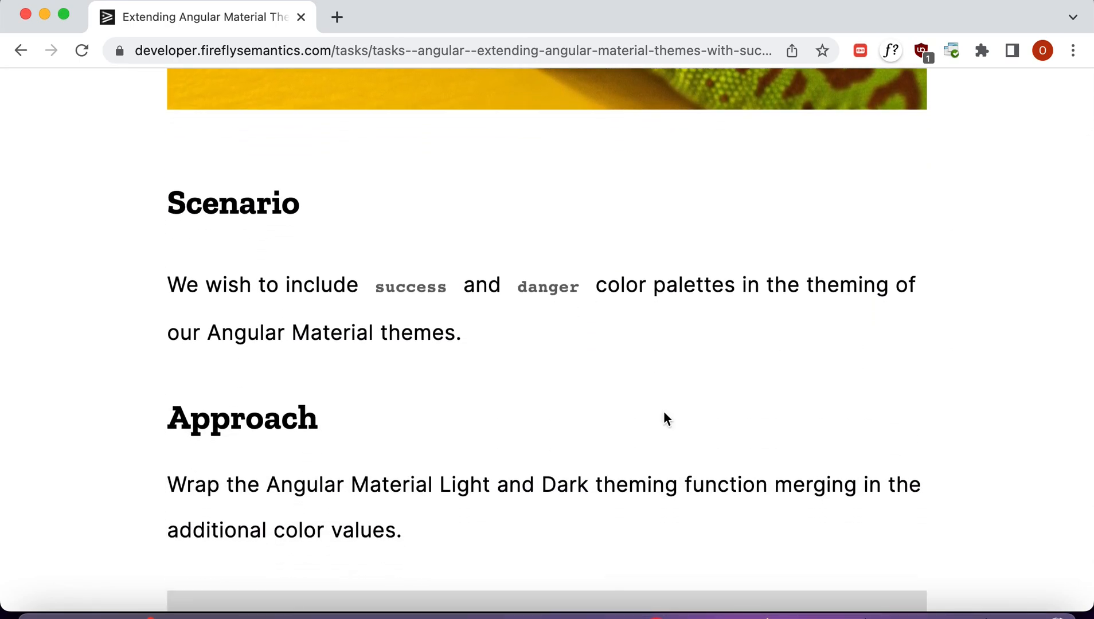
scroll(down, 3)
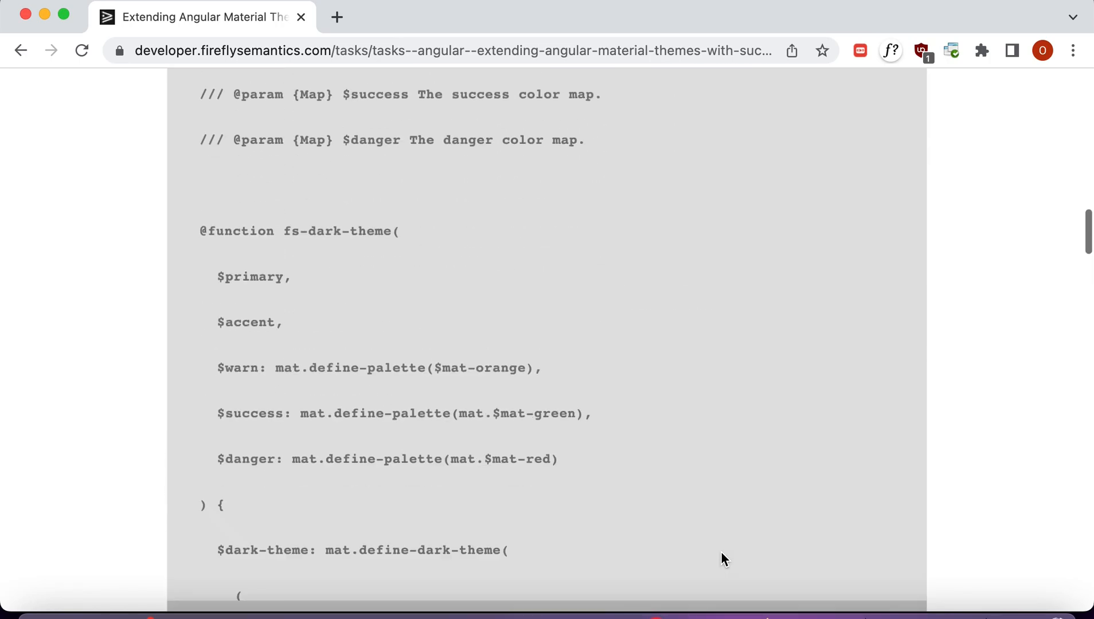
scroll(down, 3)
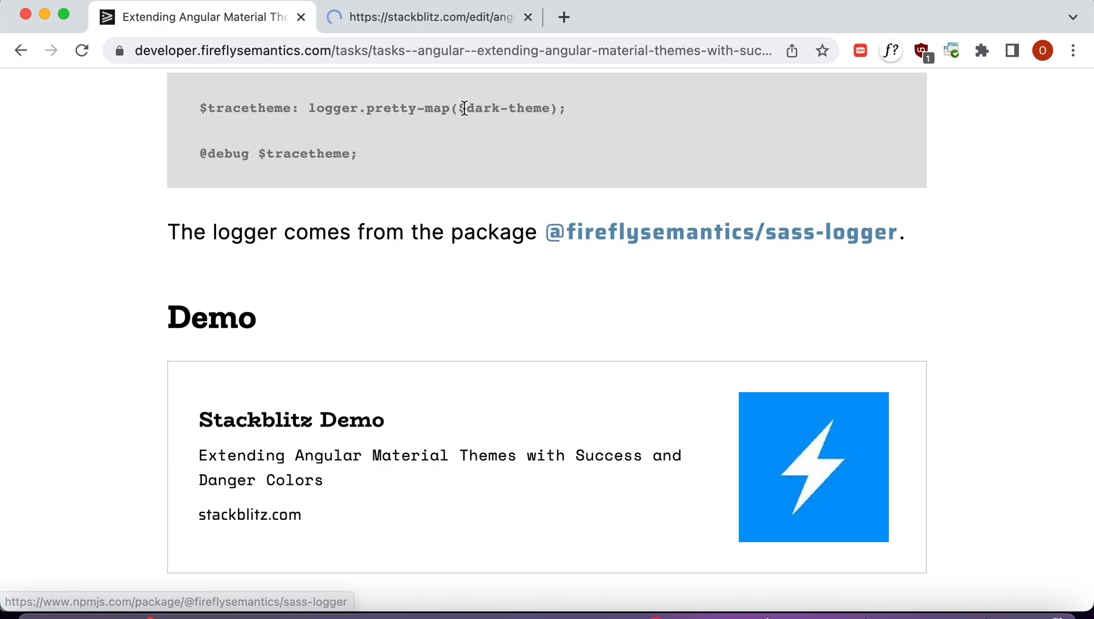
Step: Open the StackBlitz demo, expand src, and view styles.scss
click(426, 16)
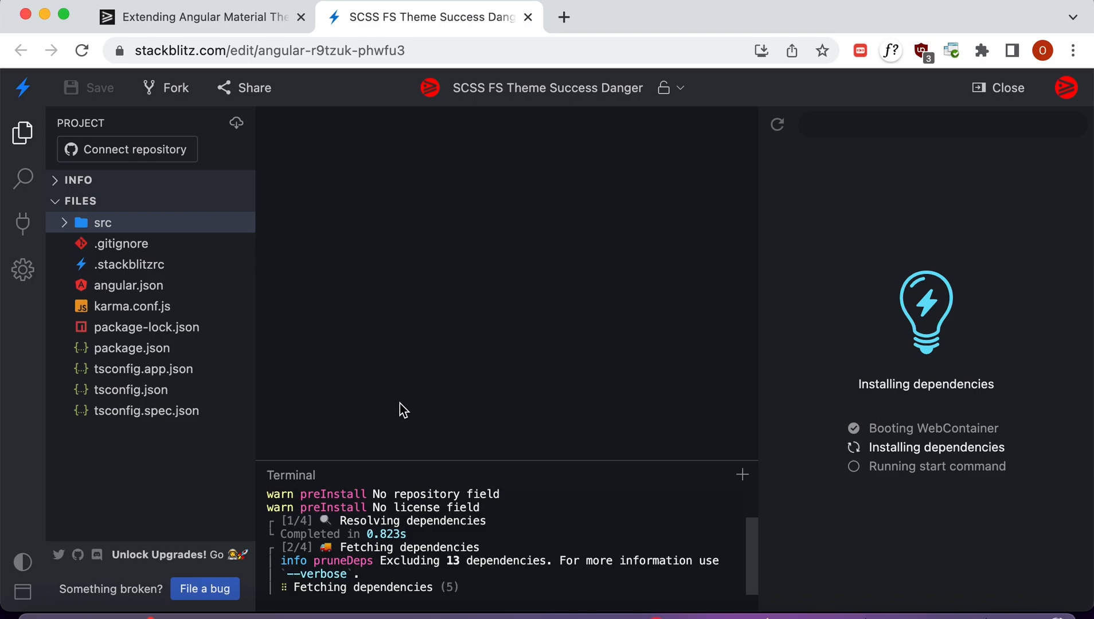
mouse_move(337, 375)
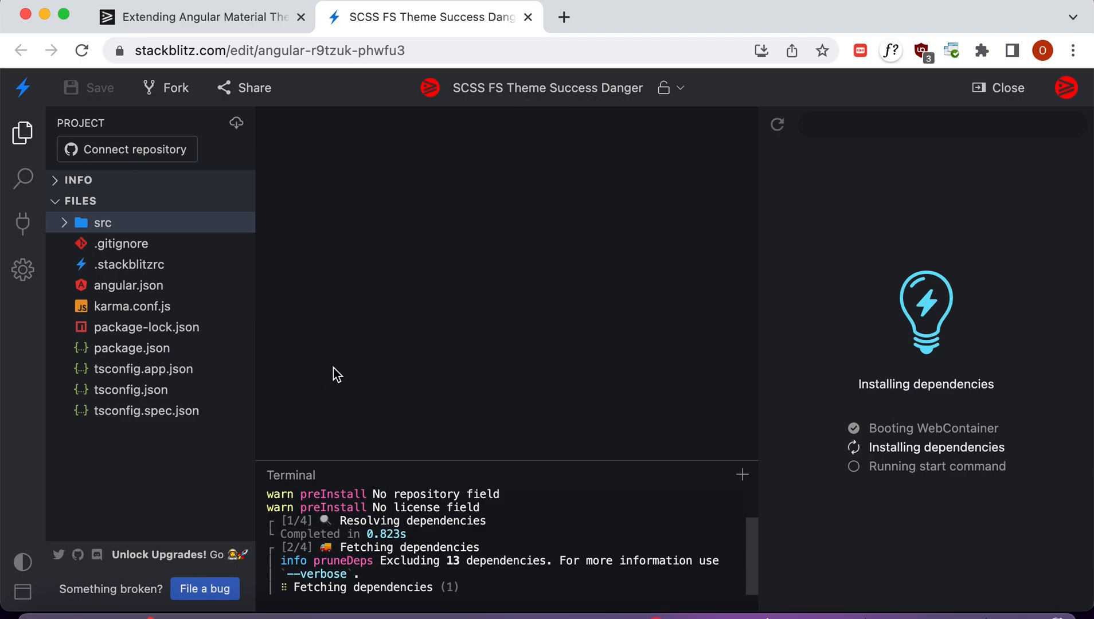
click(102, 223)
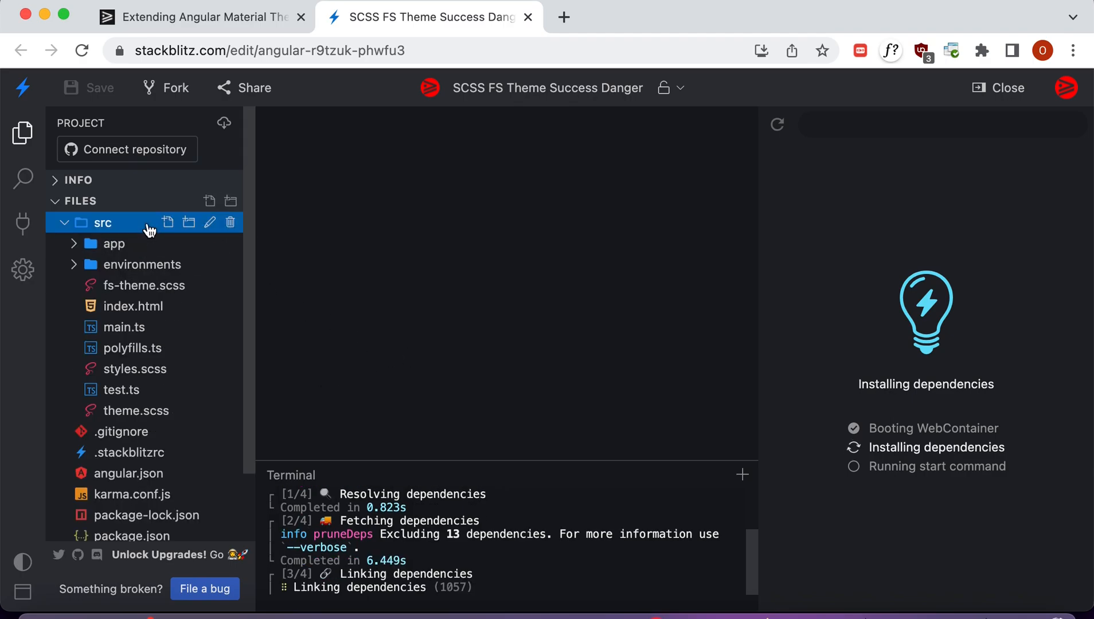
mouse_move(141, 398)
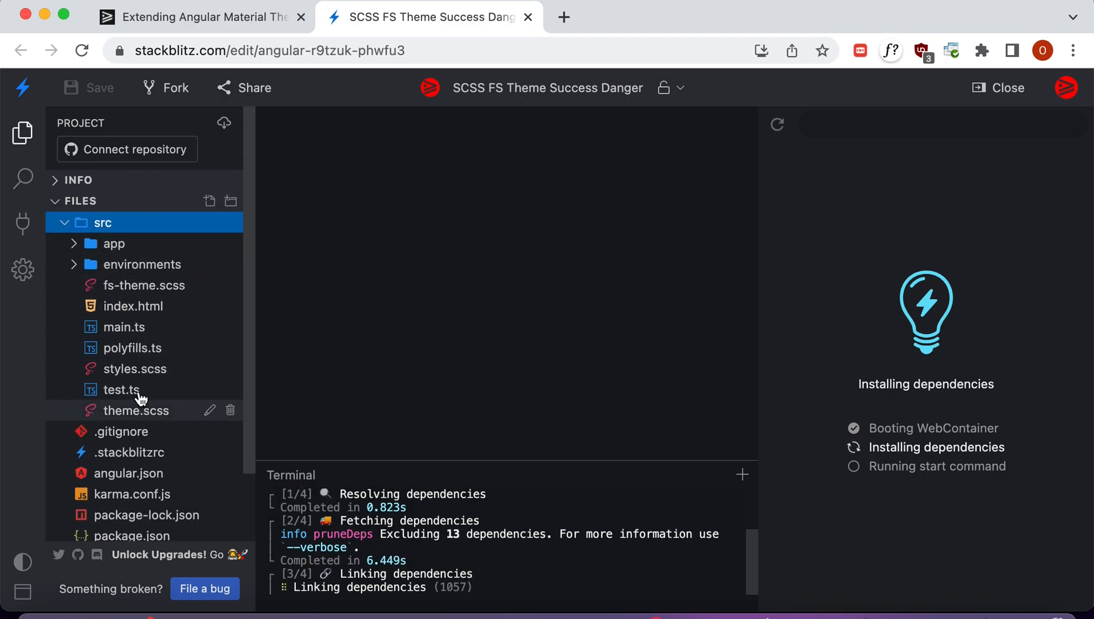
click(135, 368)
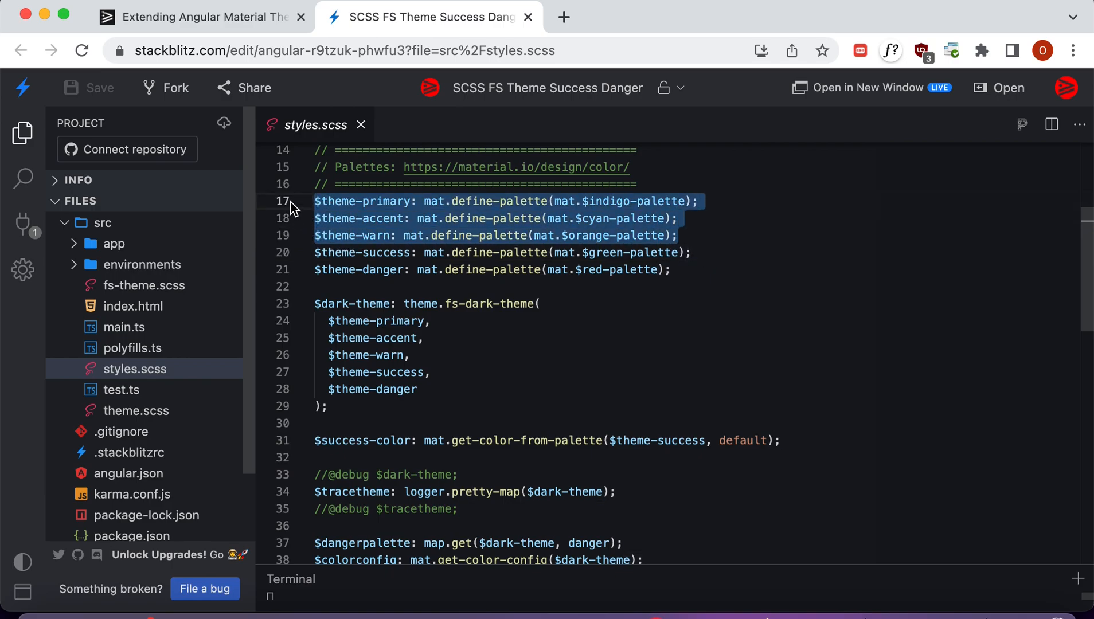
Step: Highlight the primary, accent and warn palette lines, then select the $theme-success name
double_click(385, 201)
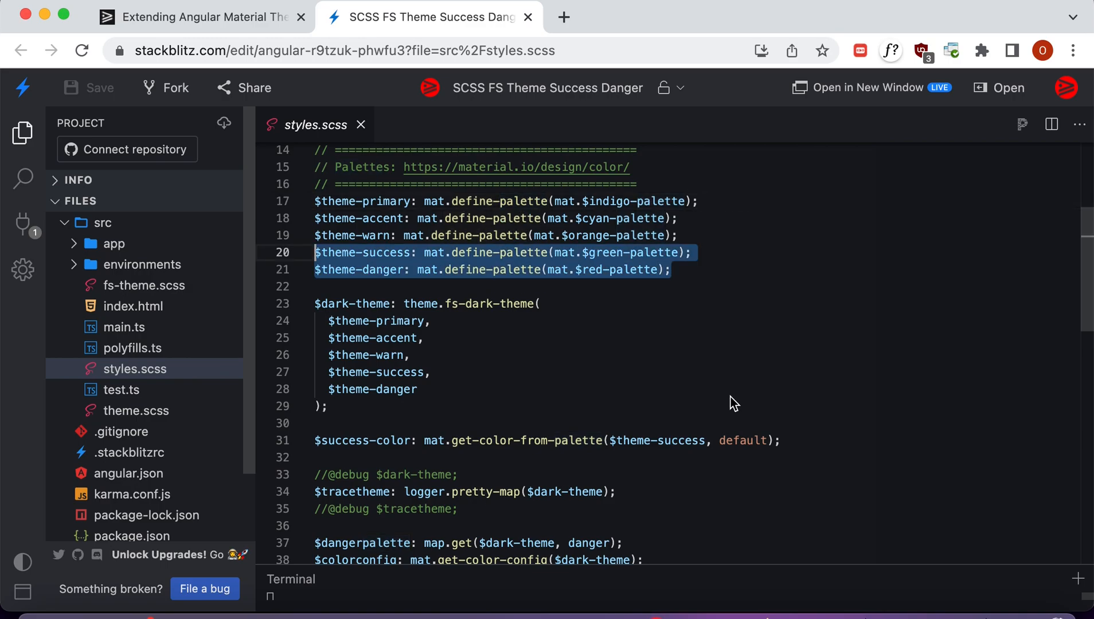
mouse_move(723, 357)
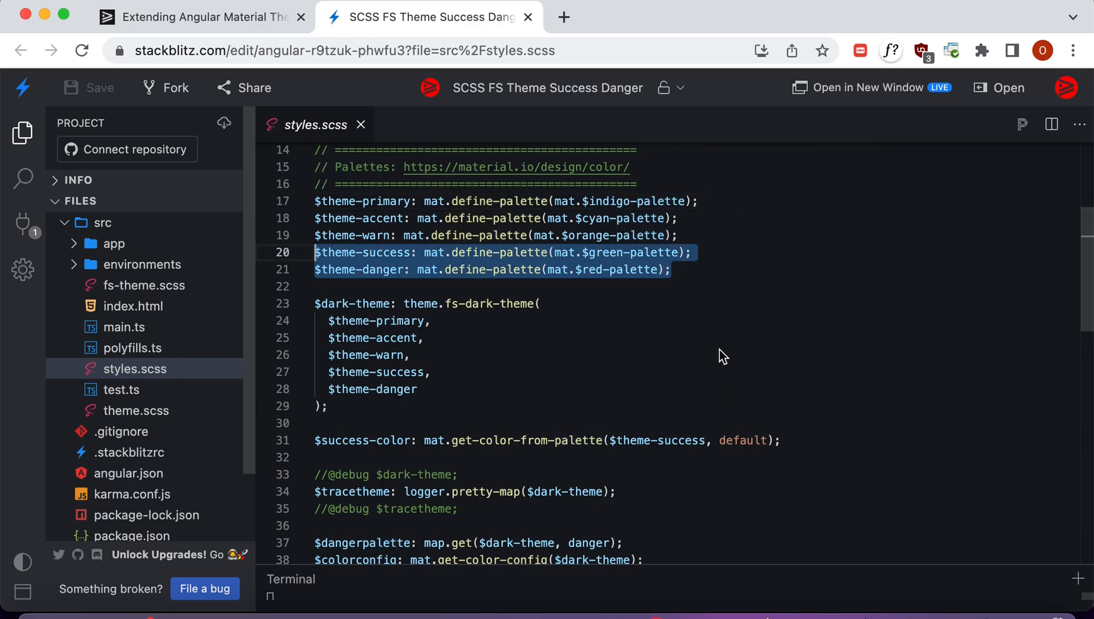
click(355, 269)
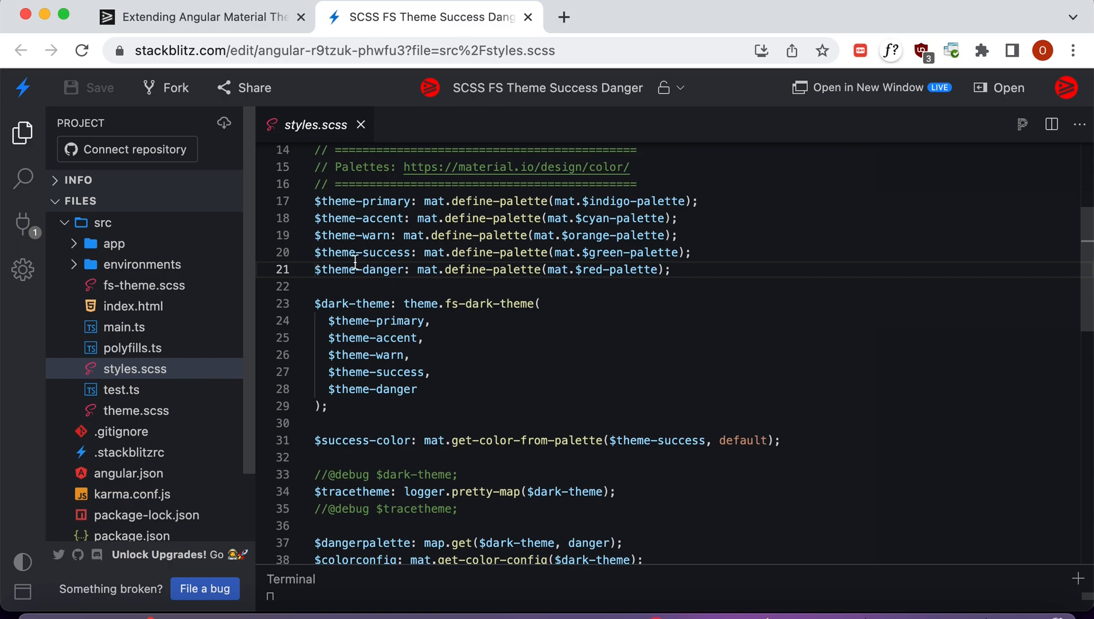
double_click(360, 269)
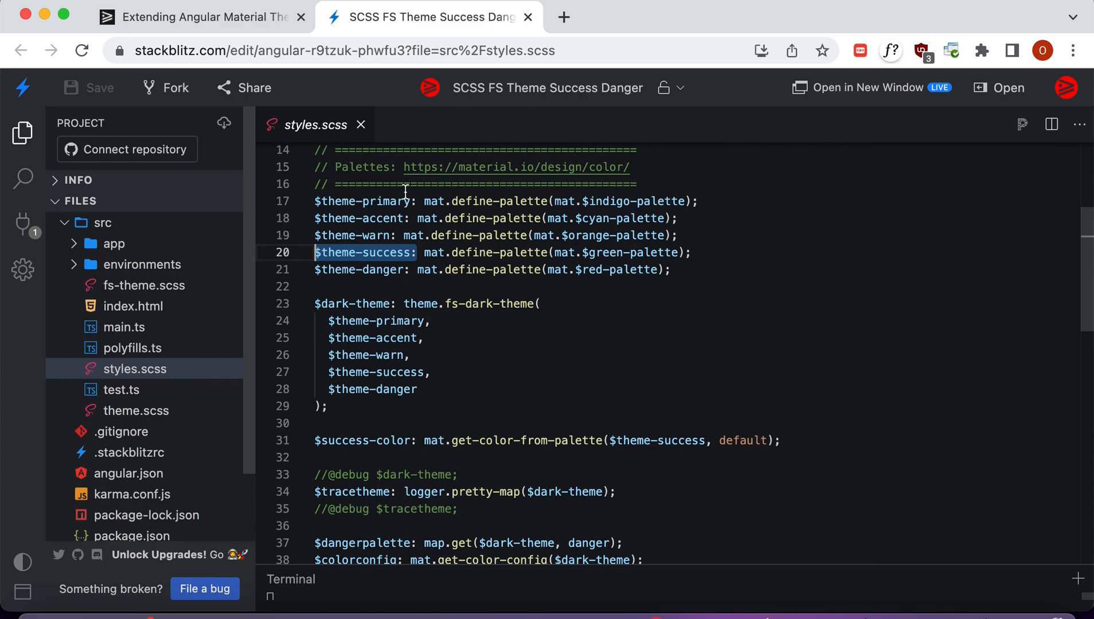
mouse_move(396, 286)
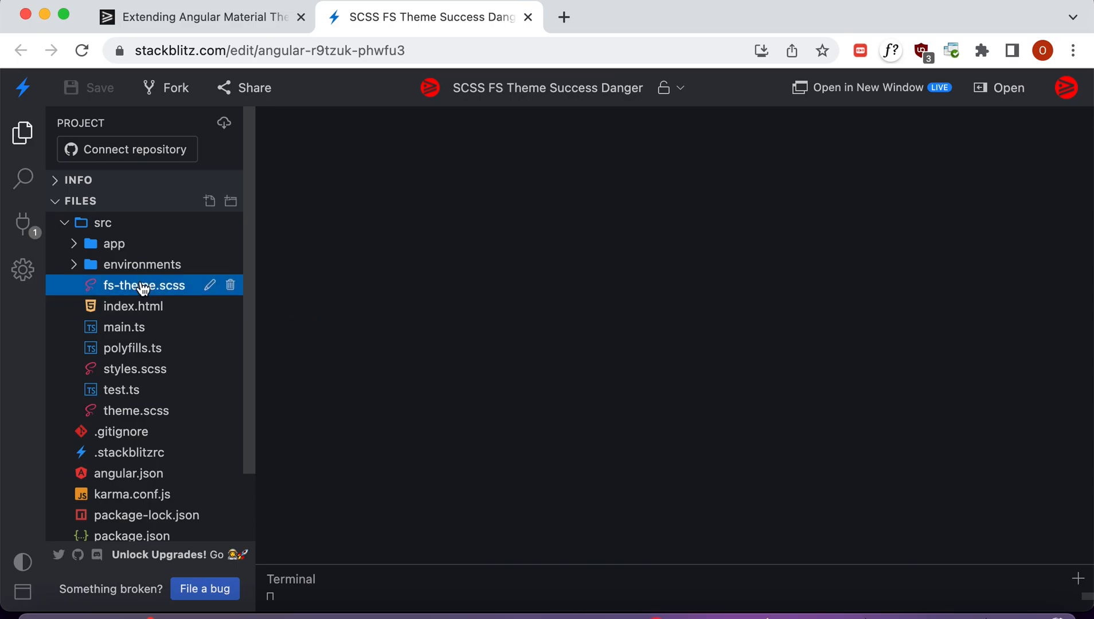
Step: Open fs-theme.scss and highlight the end of the danger-success map in fs-dark-theme
click(143, 285)
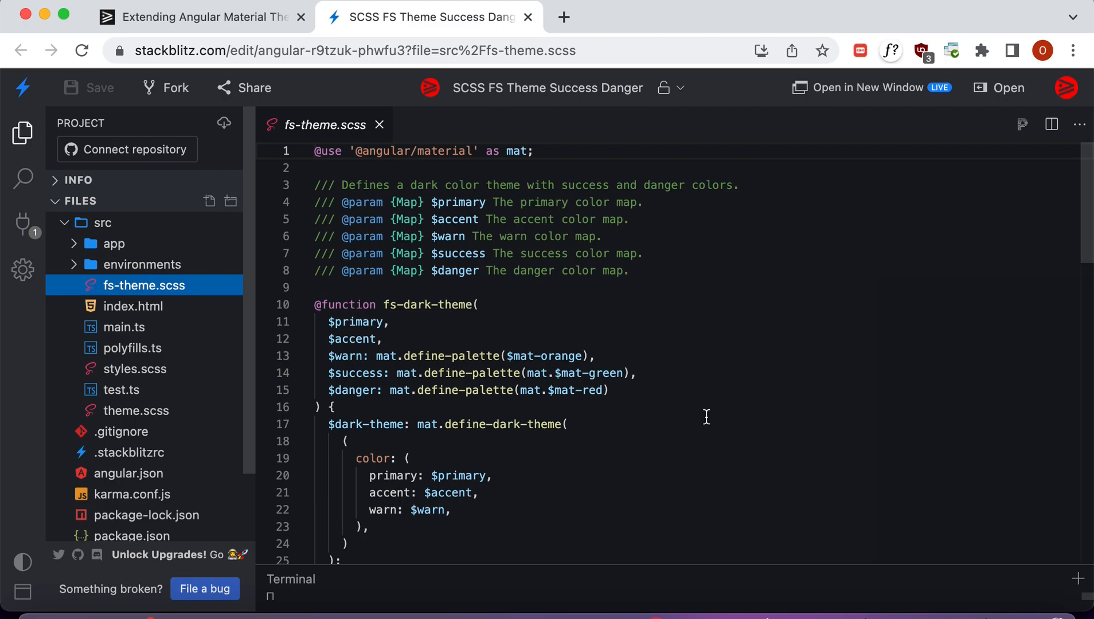
scroll(down, 3)
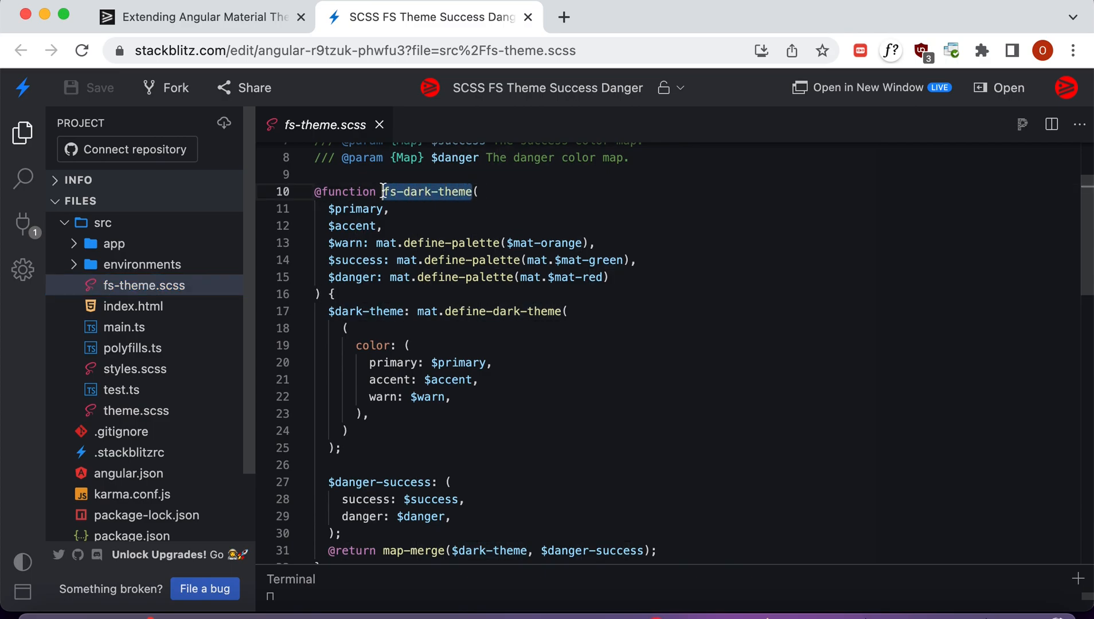
scroll(down, 3)
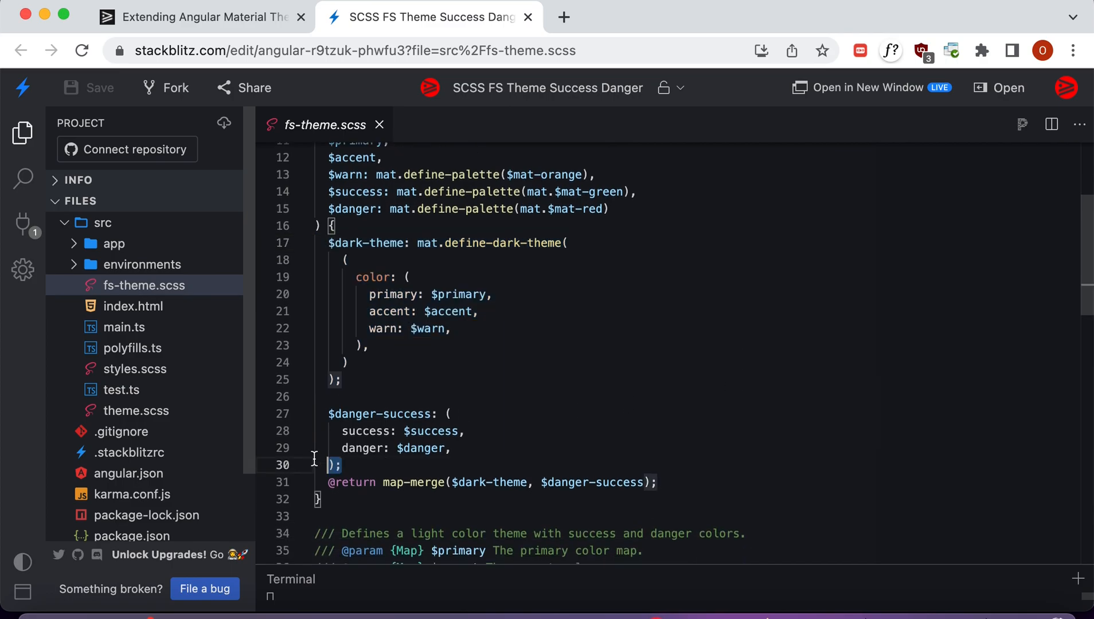
drag(338, 413, 338, 465)
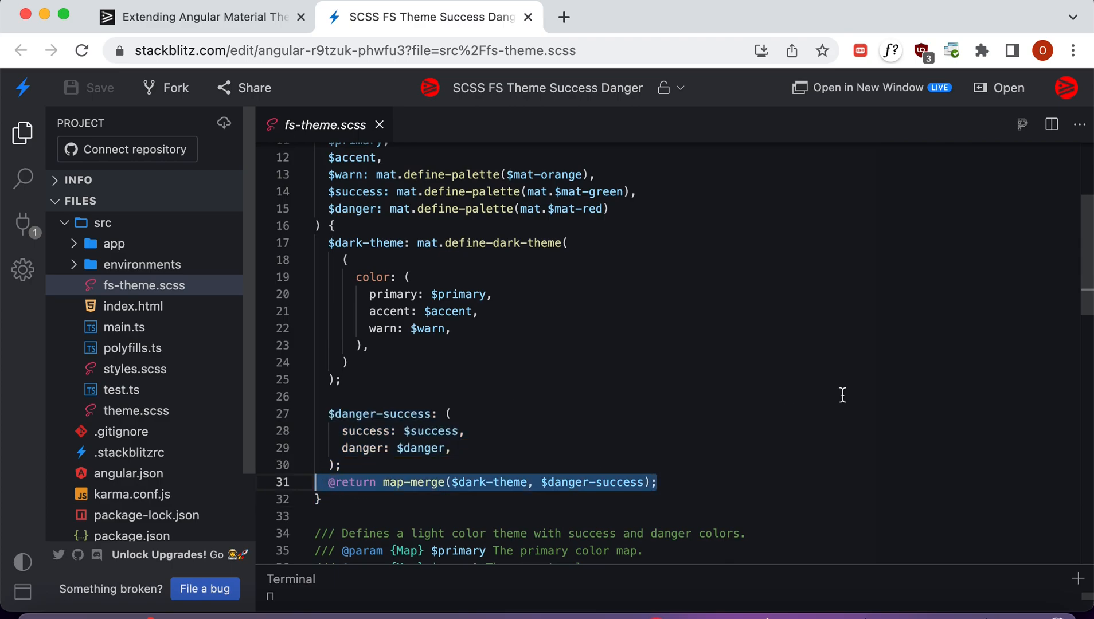
Step: Scroll through fs-light-theme, then return to styles.scss
scroll(down, 3)
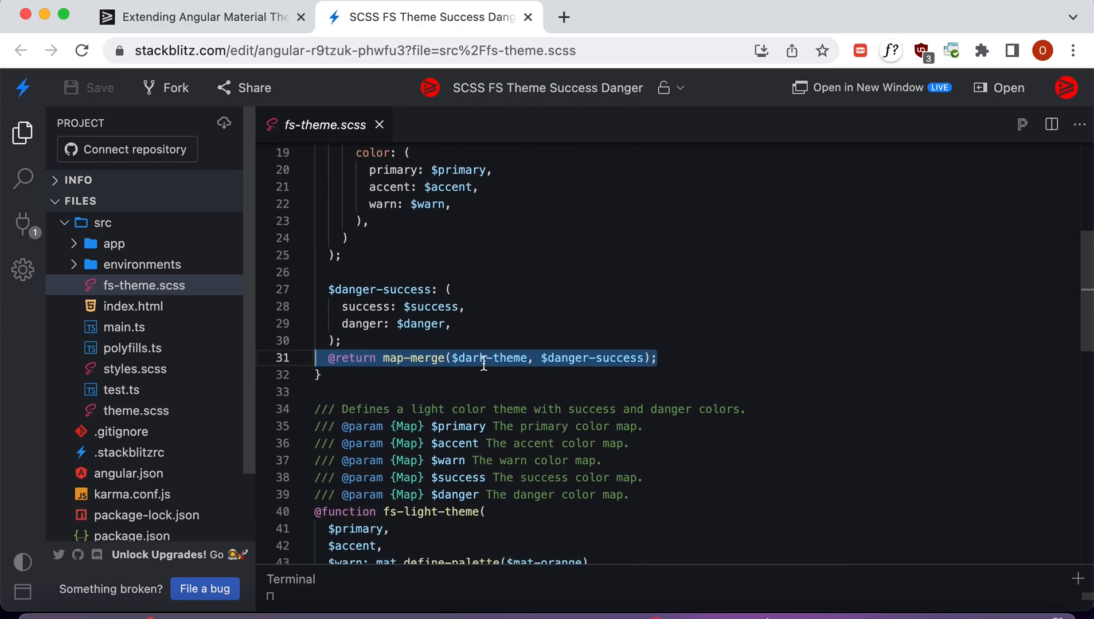
scroll(down, 3)
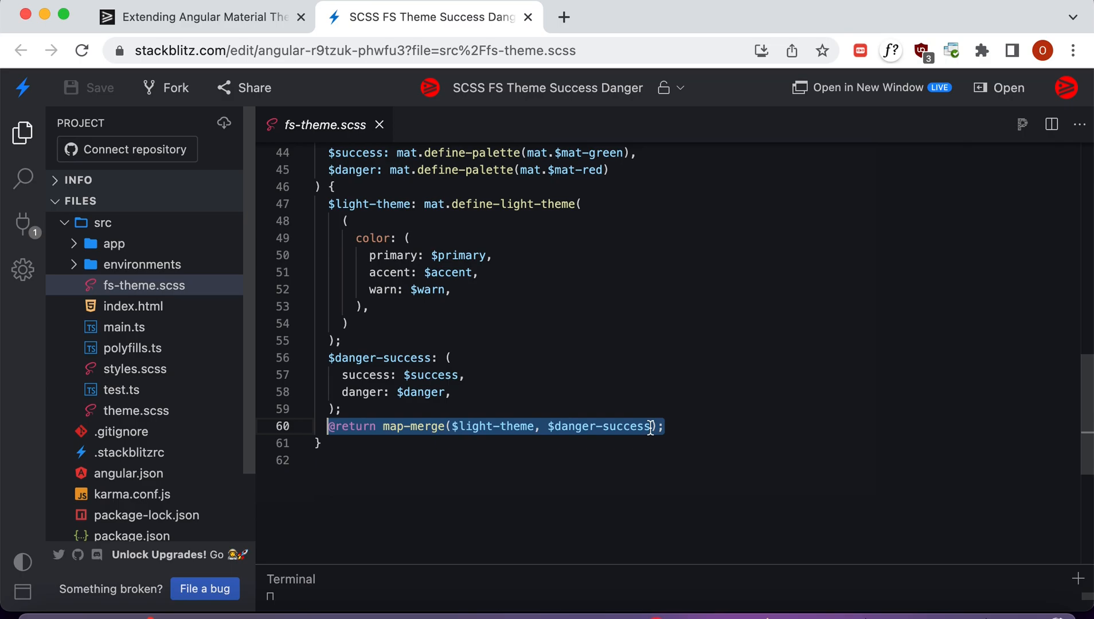
click(134, 369)
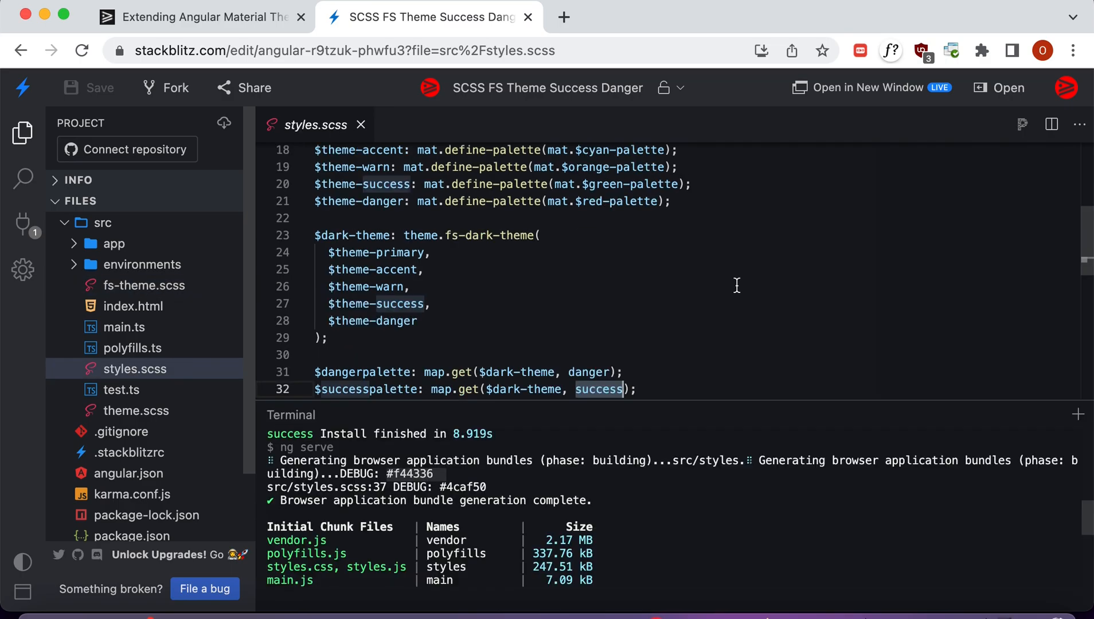
mouse_move(628, 299)
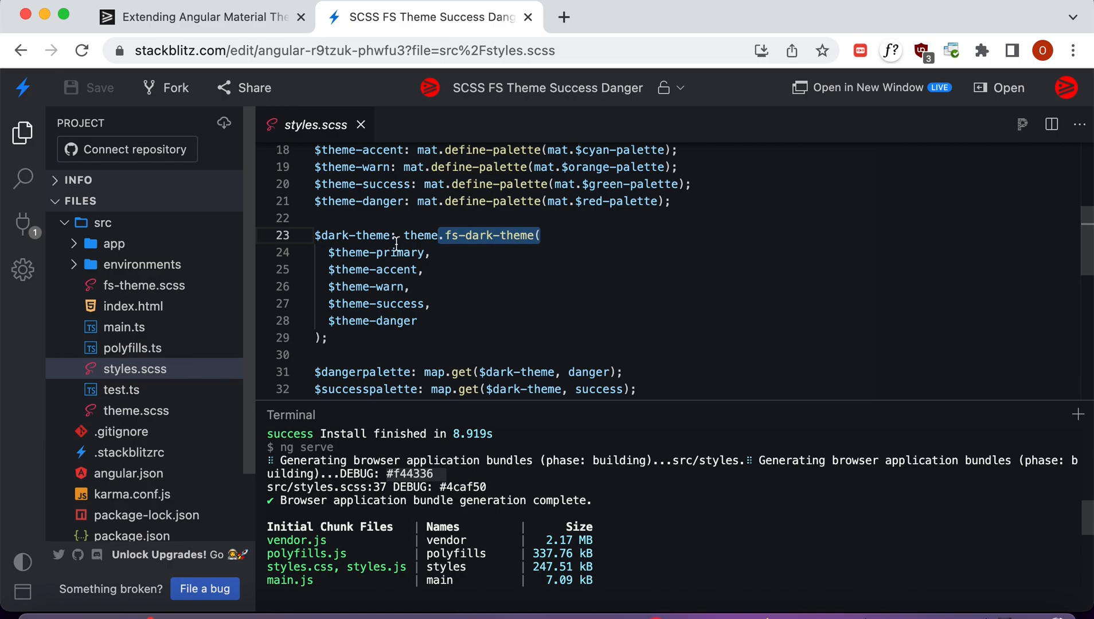
mouse_move(391, 290)
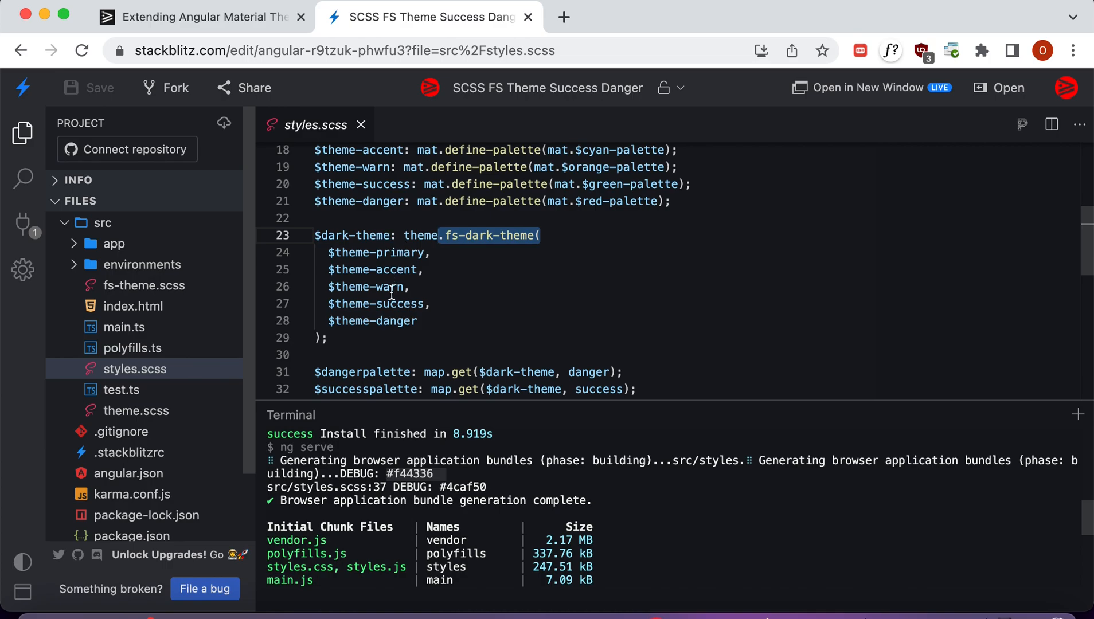
scroll(down, 3)
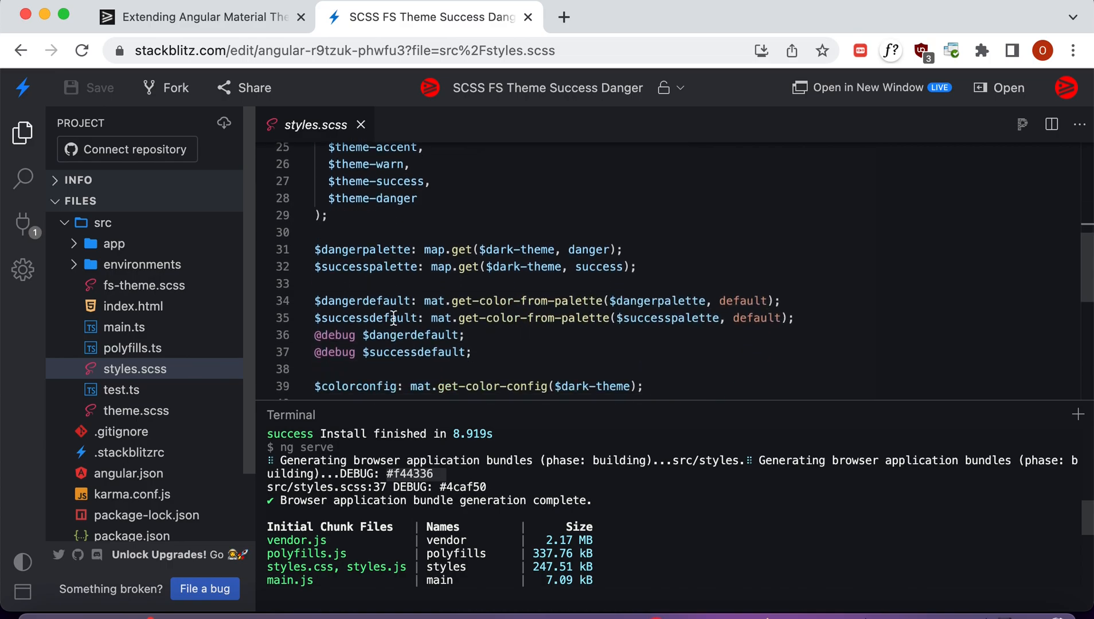
double_click(516, 250)
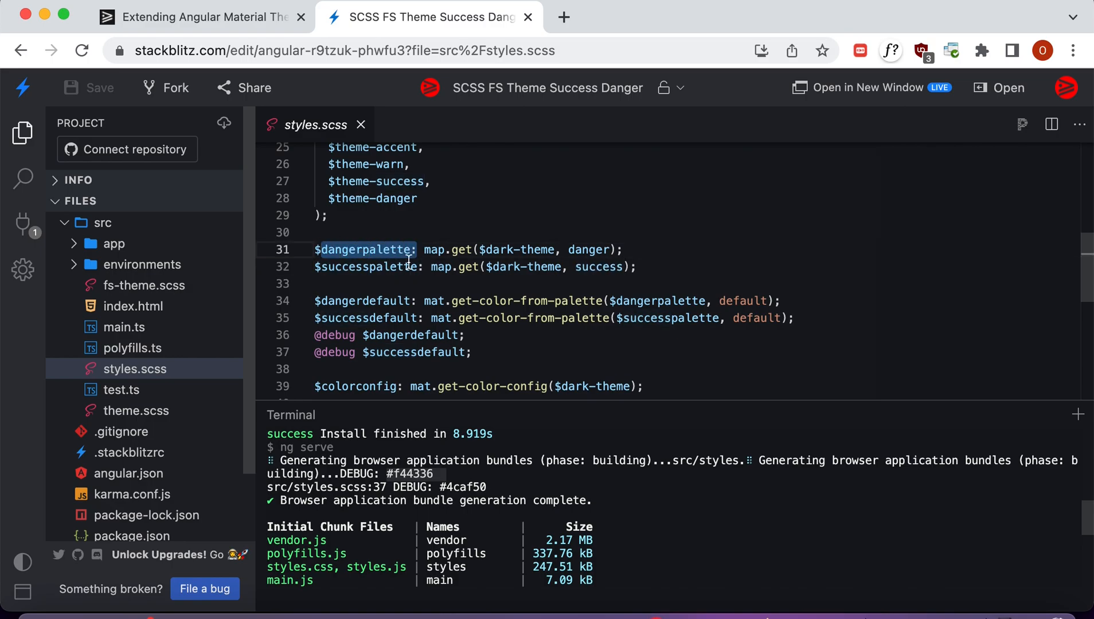
scroll(down, 3)
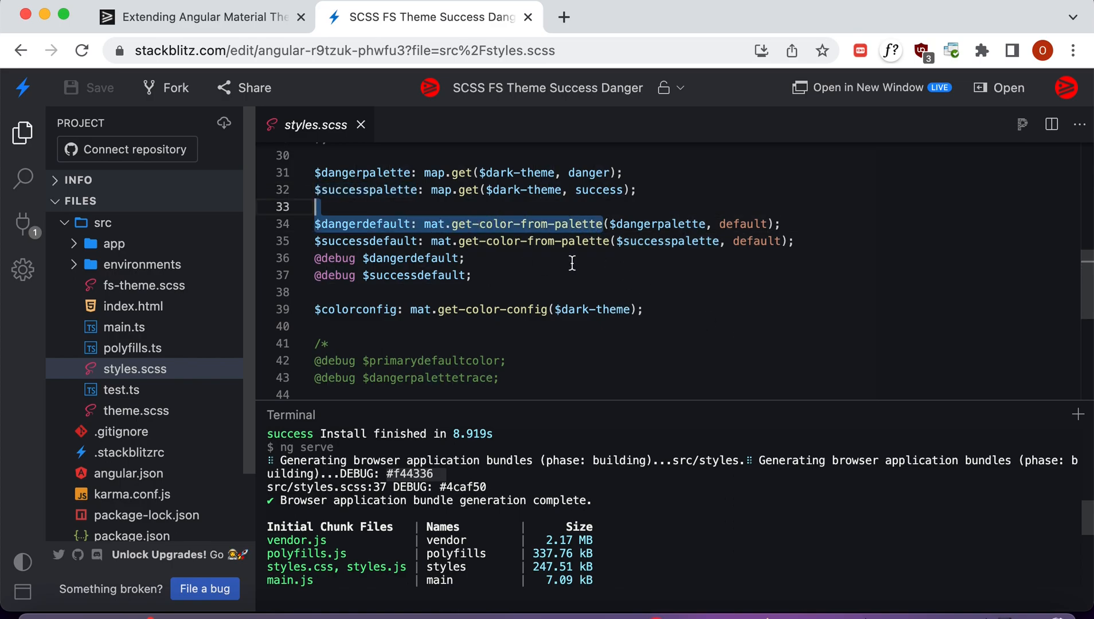
double_click(743, 225)
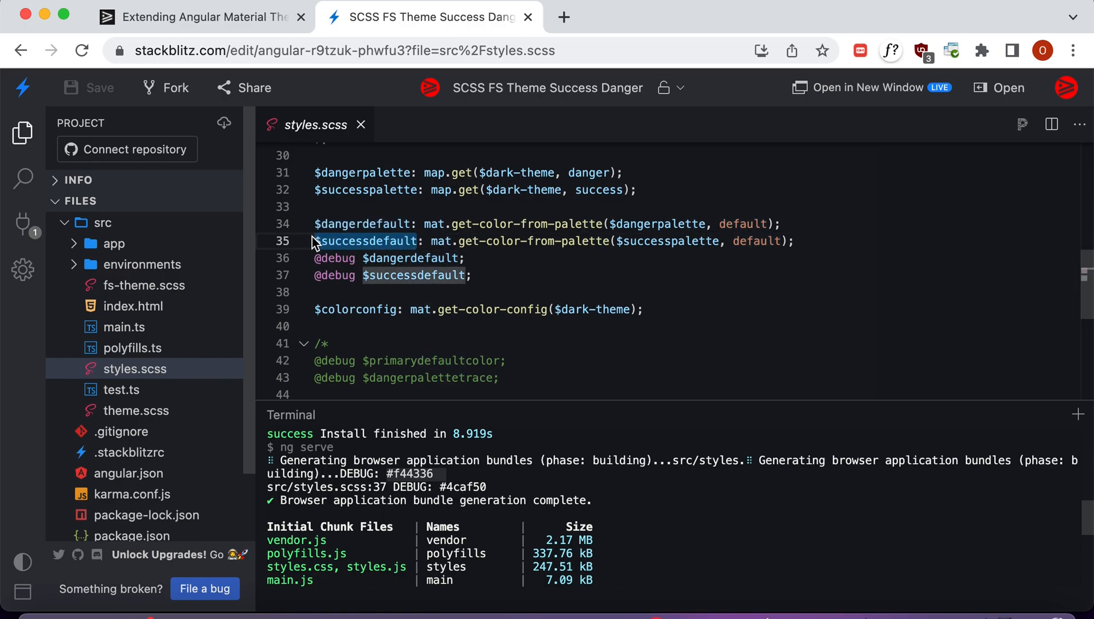
scroll(down, 3)
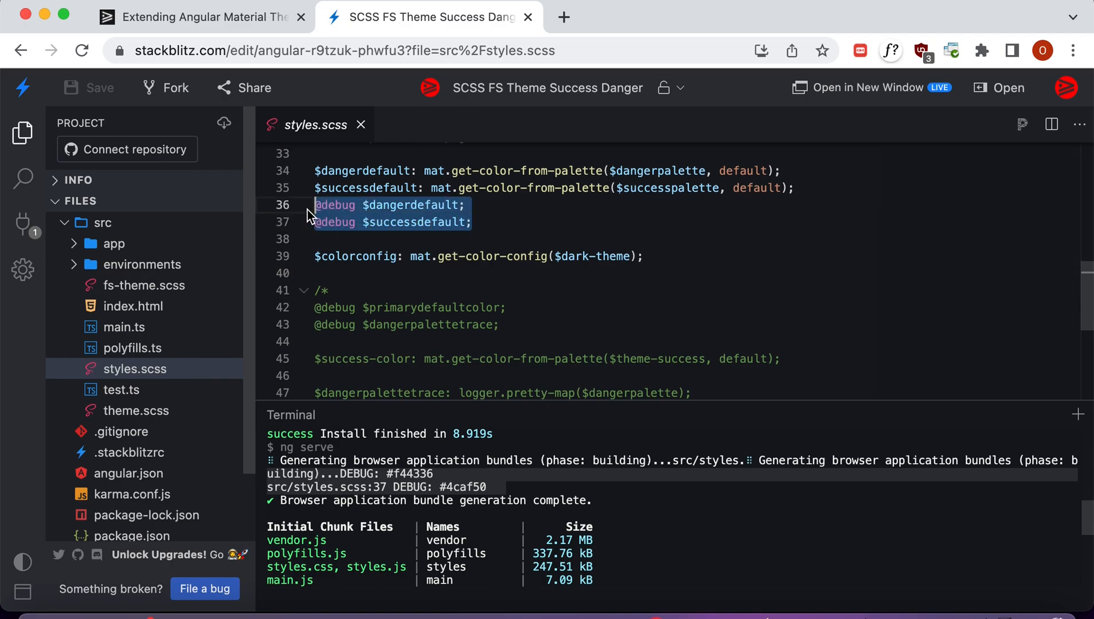
click(451, 205)
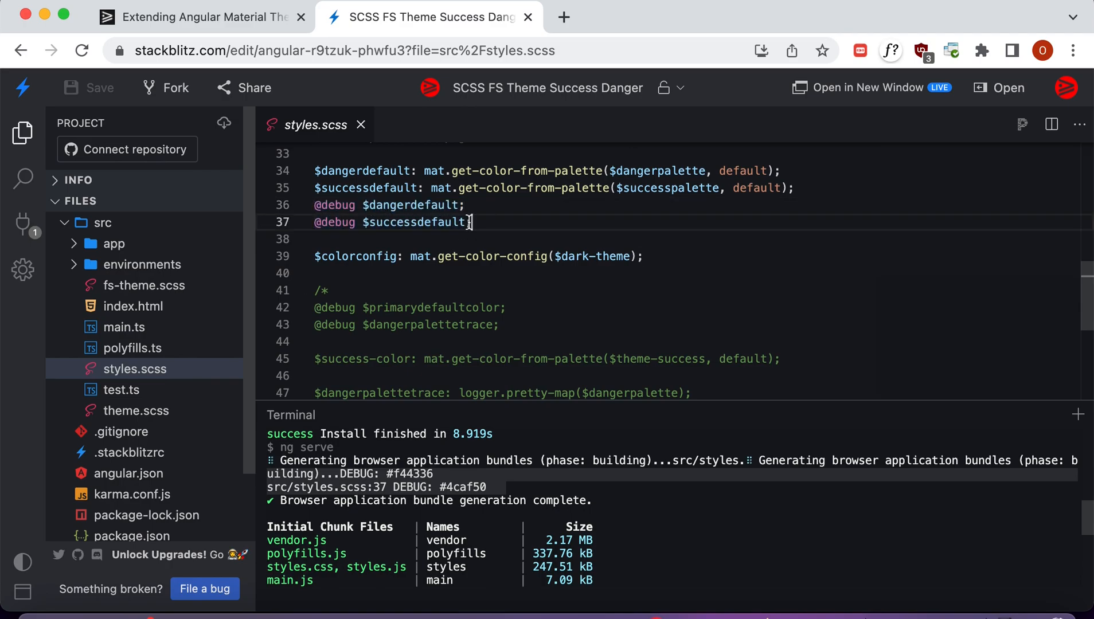
double_click(415, 222)
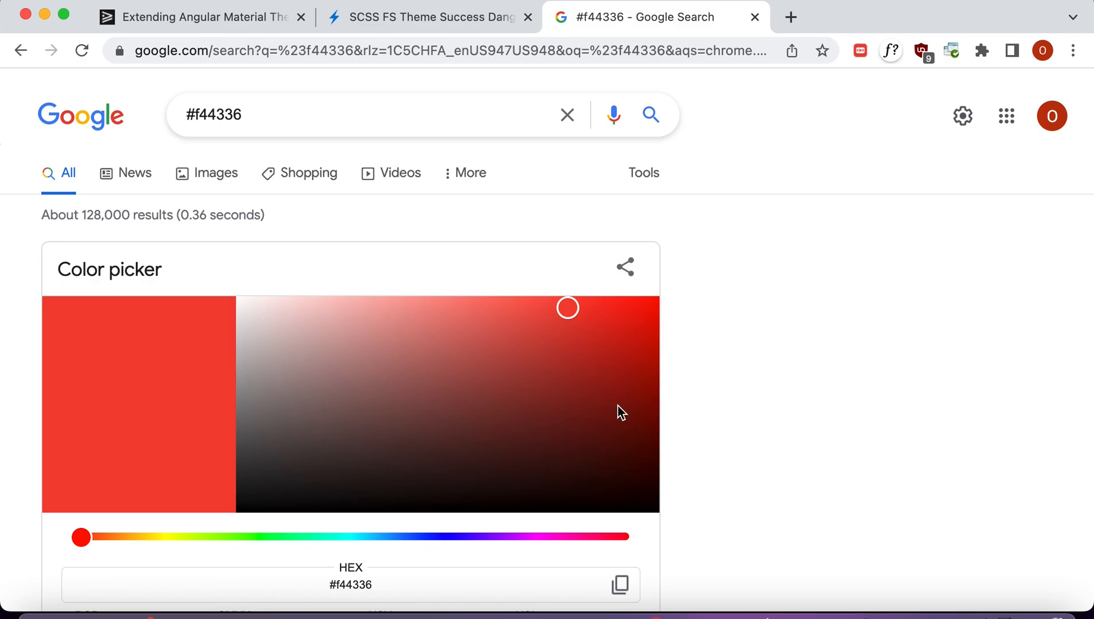
Step: Return from the #f44336 color result to the StackBlitz project tab
click(425, 17)
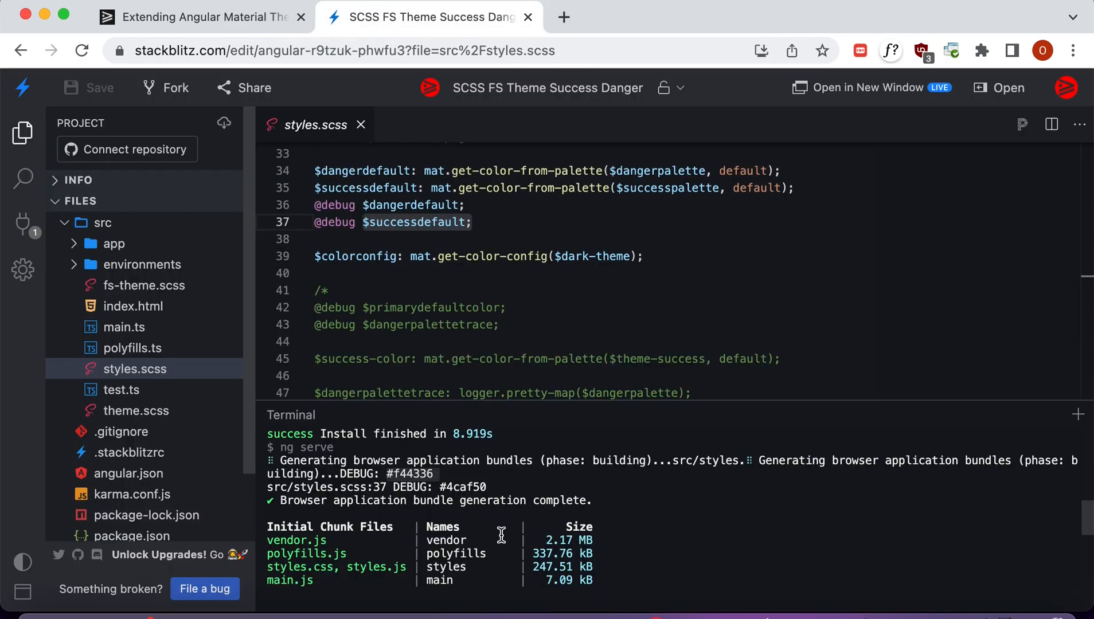